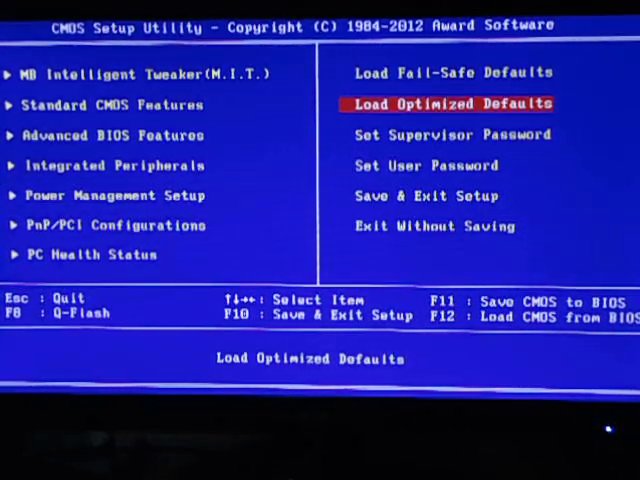
Enter the MB Intelligent Tweaker (M.I.T.) overclocking page from the main menu.
key(up)
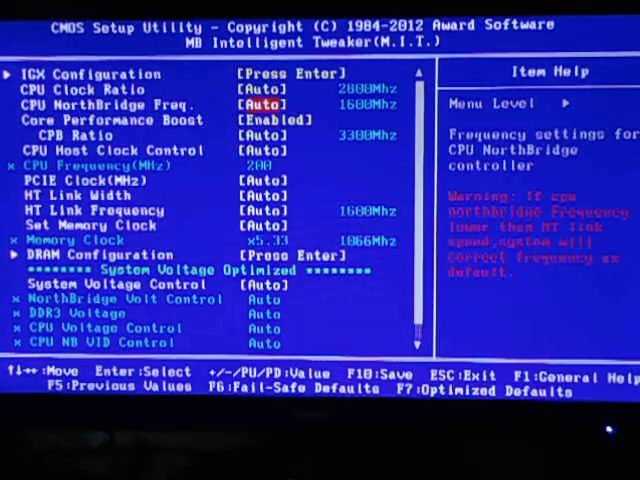
Switch CPU Host Clock Control to Manual so CPU Frequency becomes editable.
key(Down)
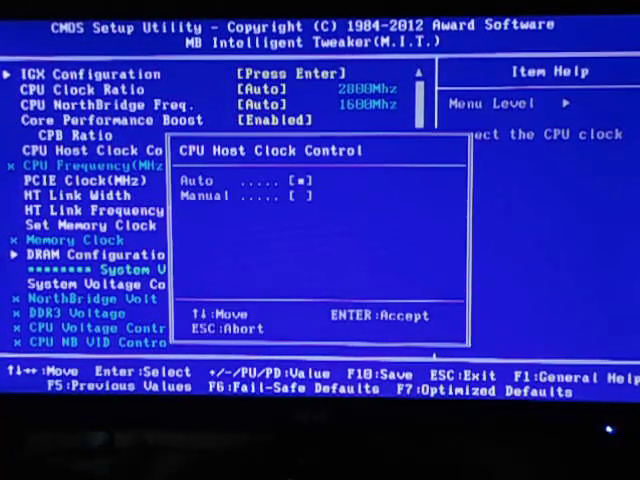
click(204, 196)
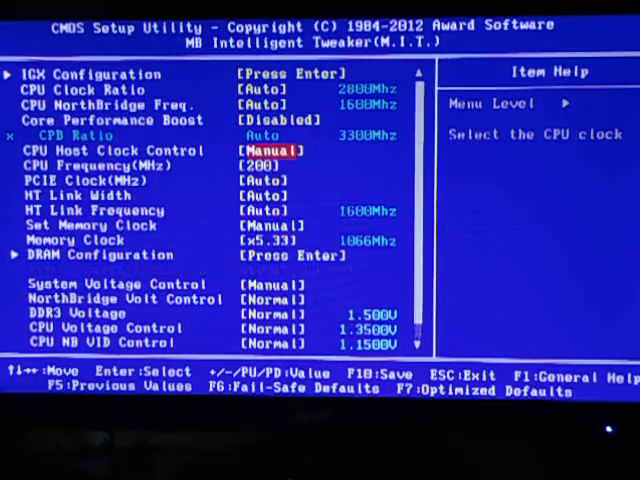
Set CPU Frequency to 250 (3500MHz CPU clock) and disable Core Performance Boost.
key(down)
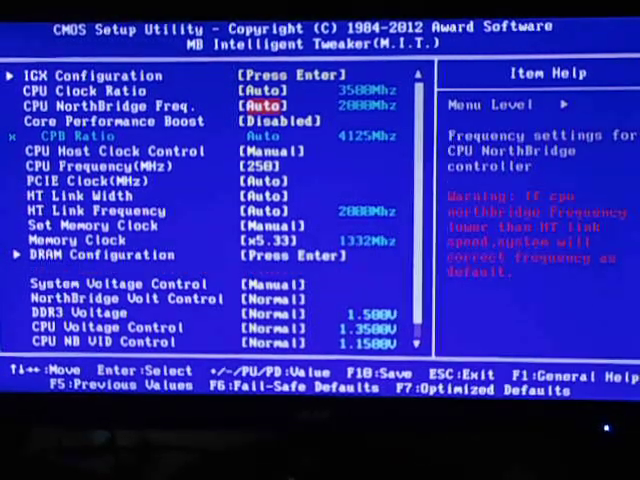
key(Down)
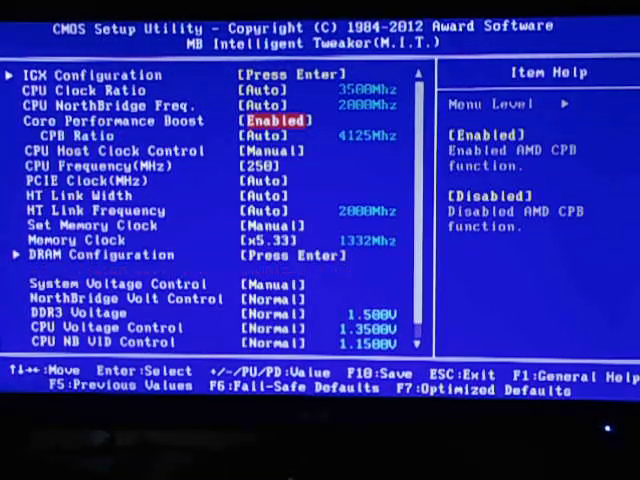
key(enter)
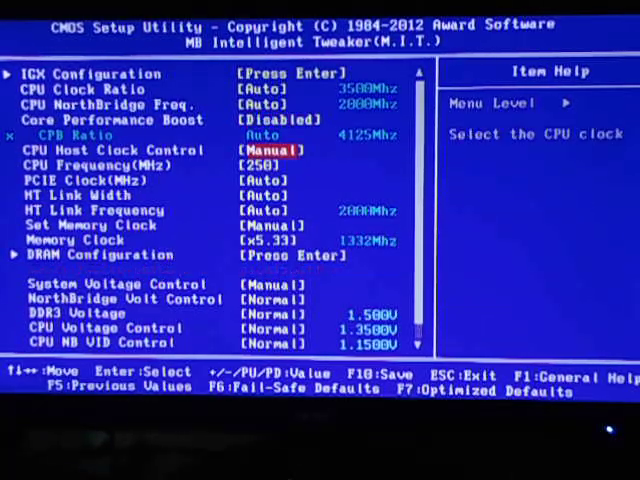
Leave Memory Clock at x5.33 and bring up the DDR3 Voltage choices.
key(Down)
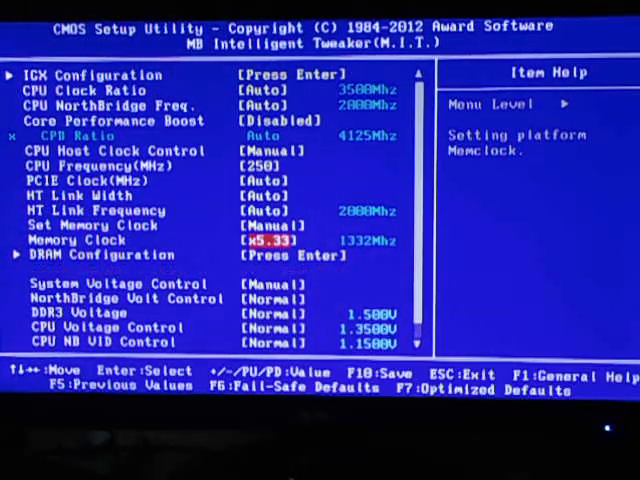
key(Down)
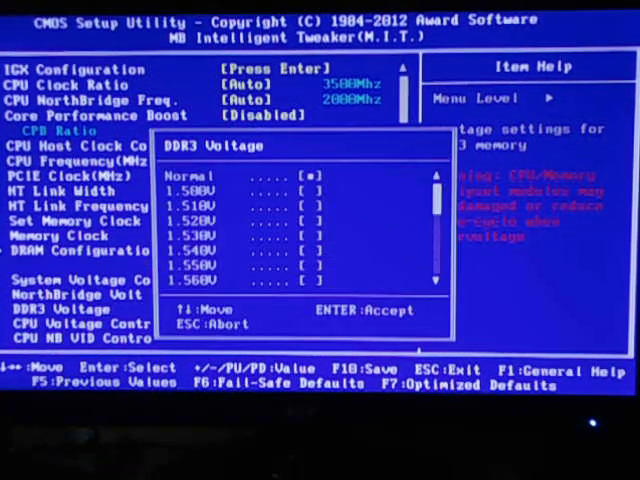
Set DDR3 to 1.500V and CPU NB VID to 1.1500V, then move to Advanced BIOS Features.
key(Down)
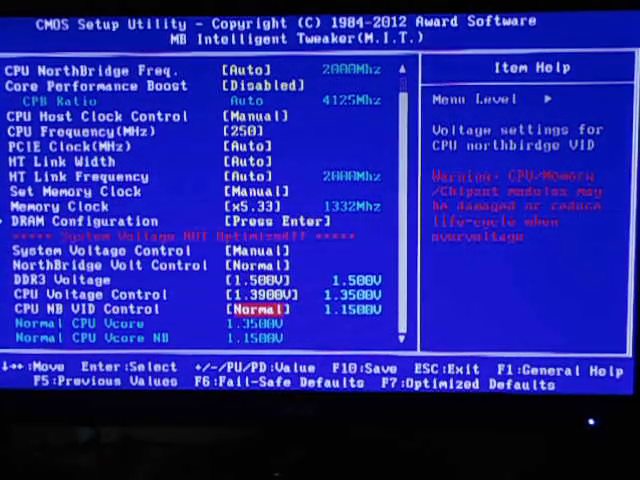
key(enter)
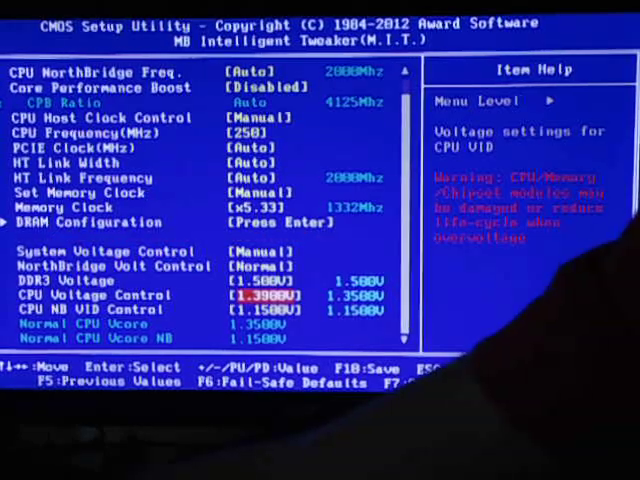
key(Escape)
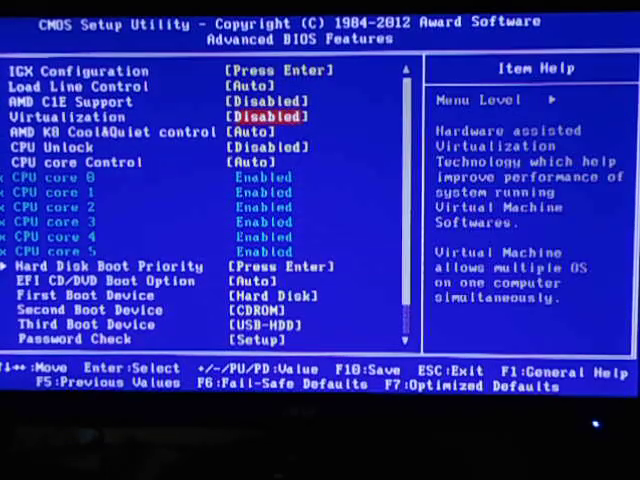
Disable AMD K8 Cool&Quiet control and move down to First Boot Device.
key(down)
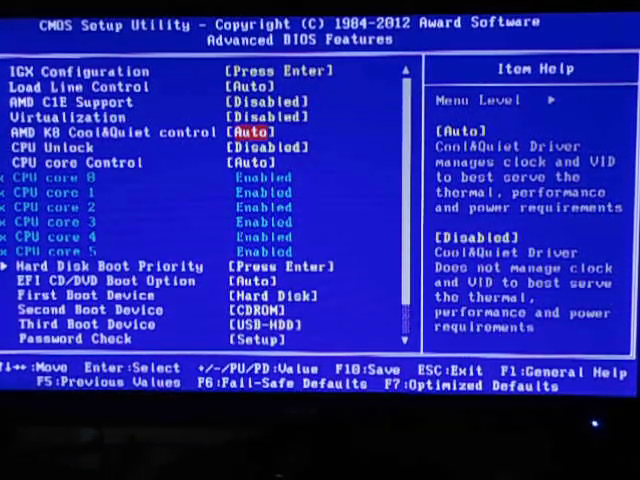
key(Up)
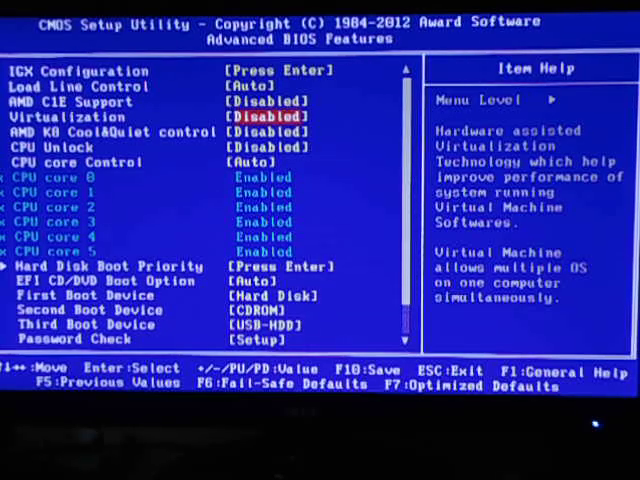
key(down)
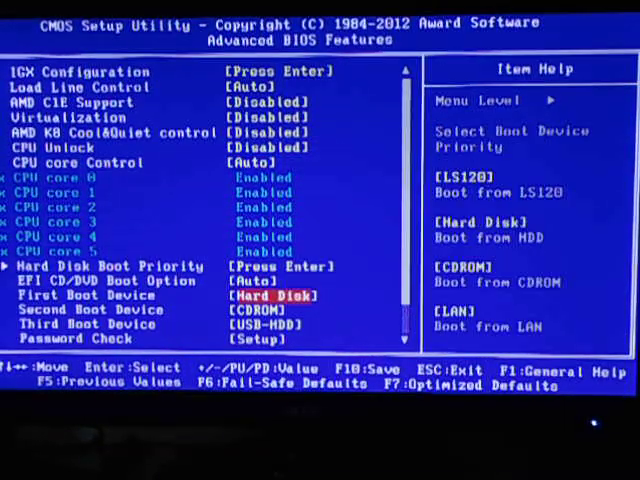
Disable HDD S.M.A.R.T. Capability and move up through Password Check.
scroll(down, 3)
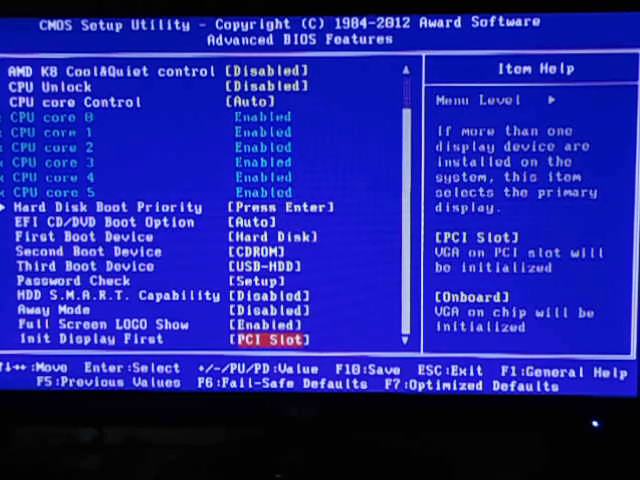
key(up)
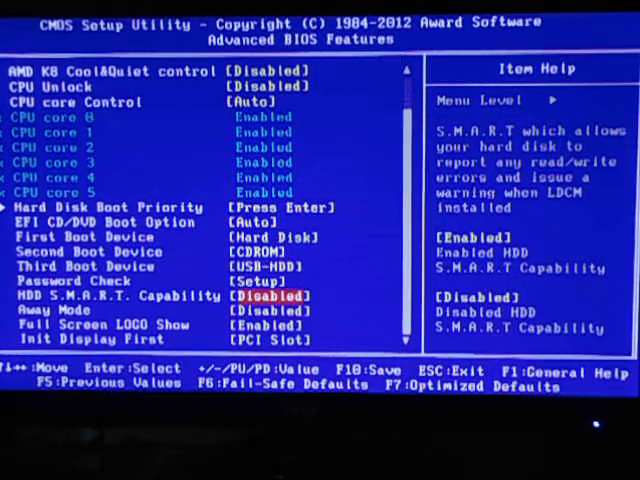
key(Up)
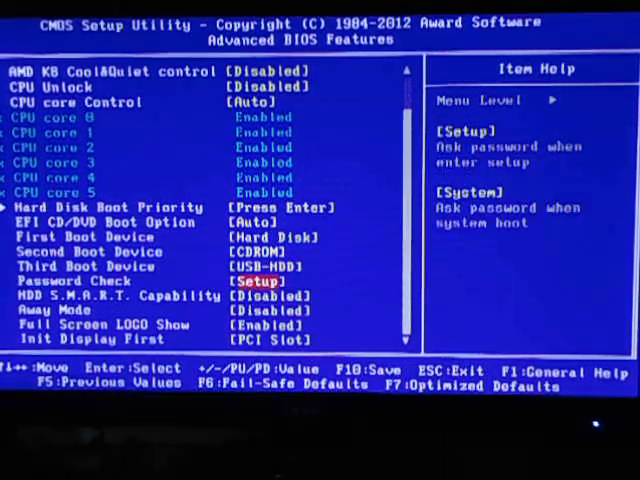
scroll(up, 3)
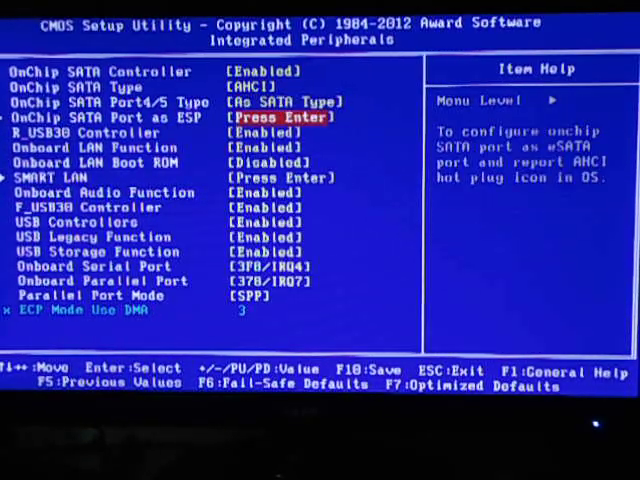
Leave SATA Port4/5 AHCI and Onboard LAN Enabled, returning to the main menu.
key(up)
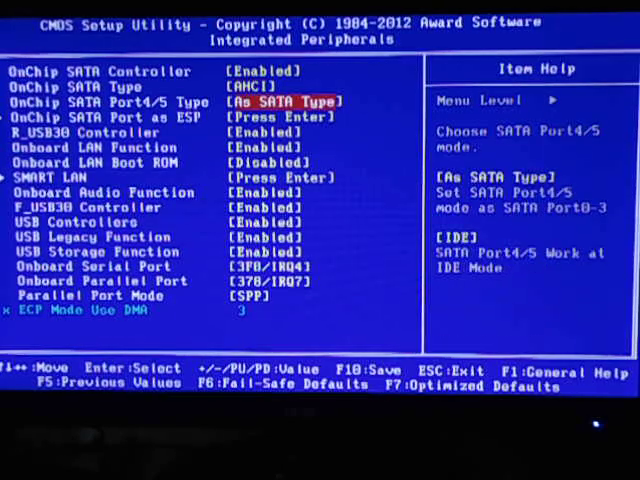
key(Down)
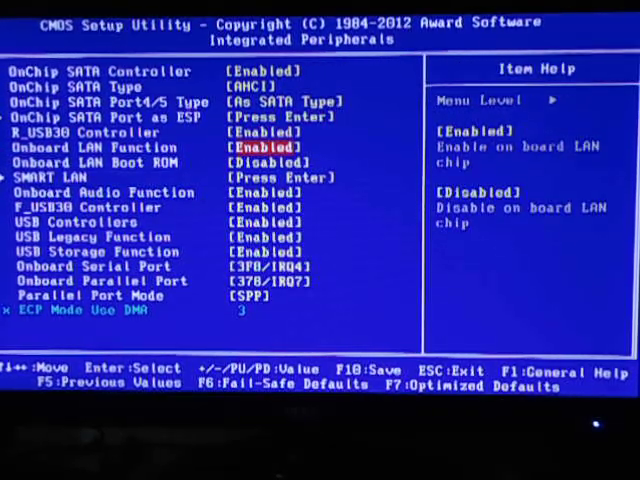
key(Down)
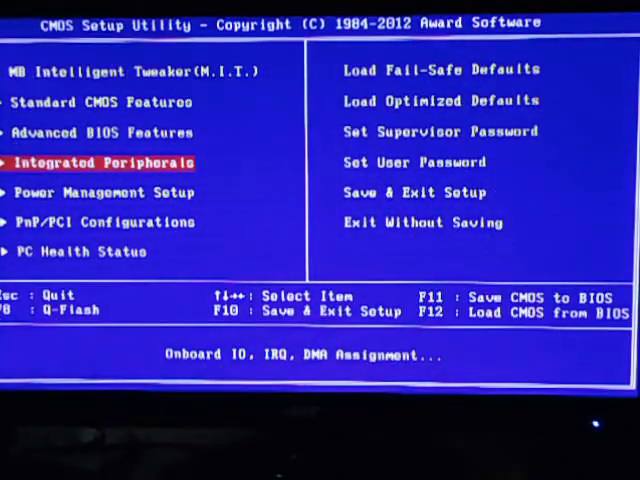
Enter Power Management Setup and review Soft-Off by Power button and Power-On by Alarm.
key(Down)
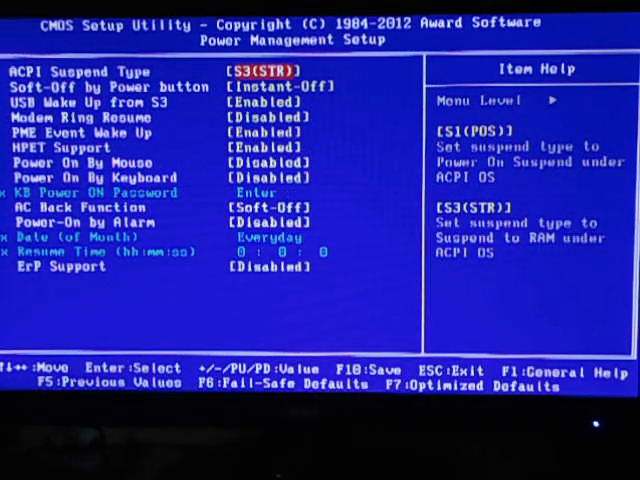
key(down)
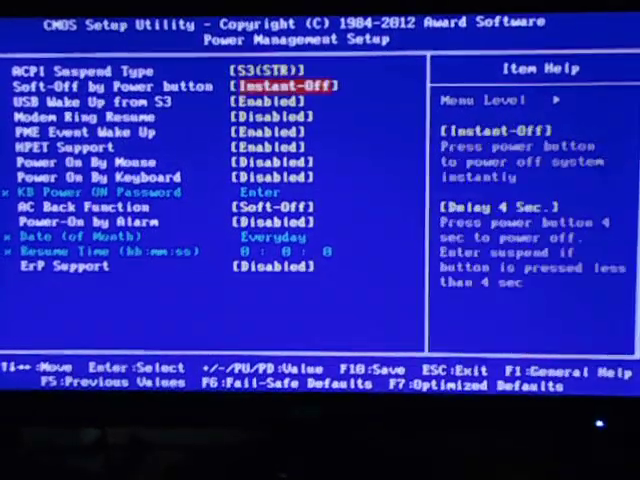
key(down)
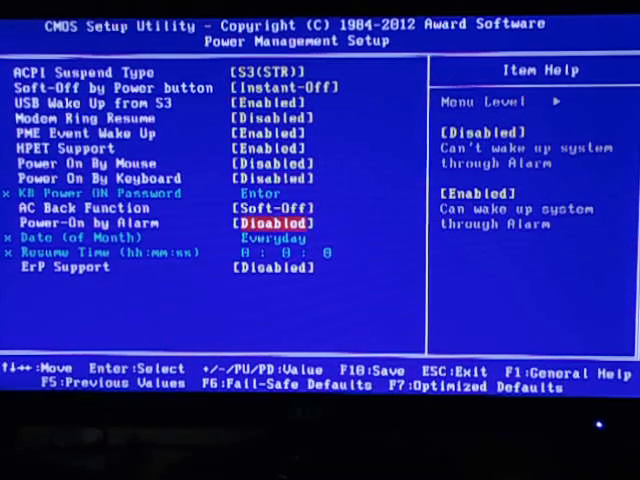